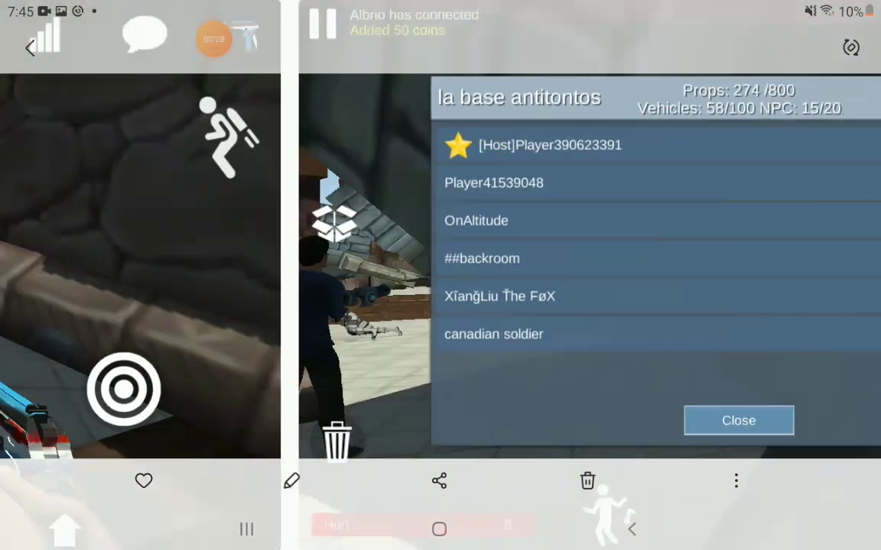
# Step: Advance to the next screenshot showing the Canadian soldier beside the blue-jacketed gunman
pyautogui.click(738, 421)
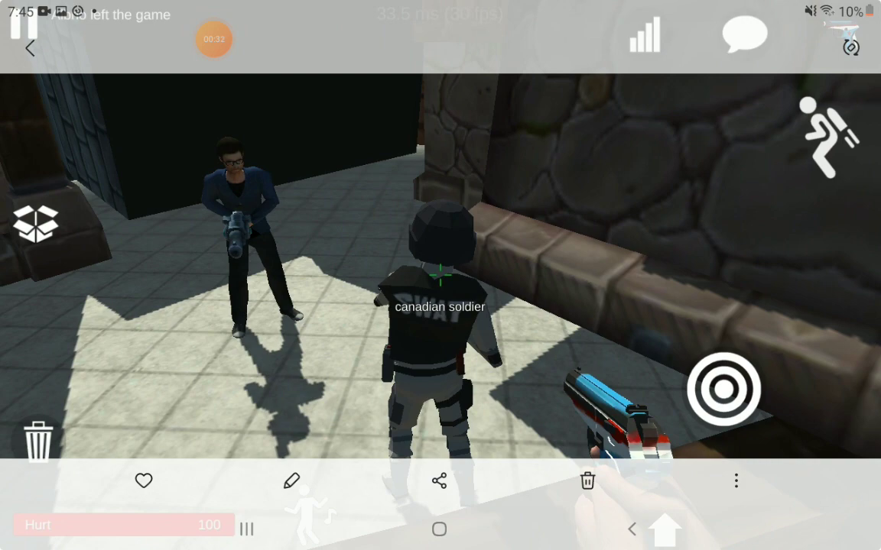
pyautogui.click(723, 388)
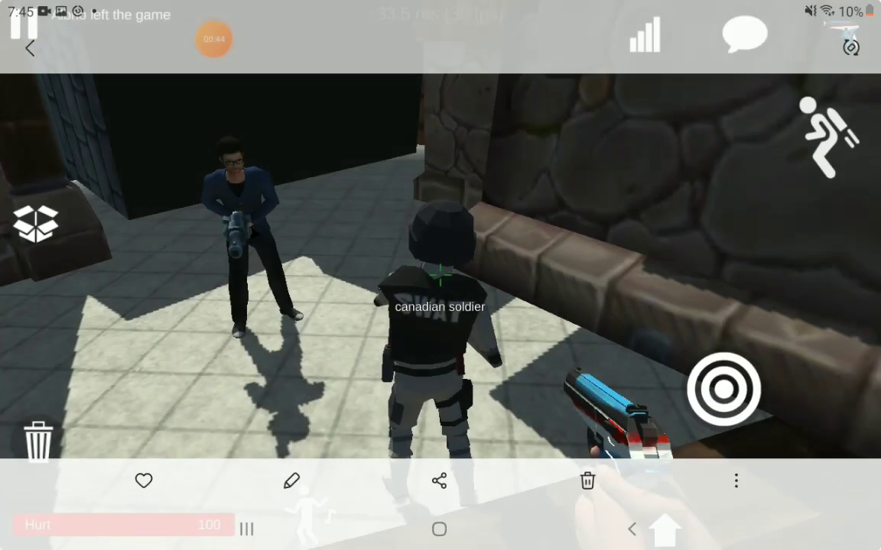
pyautogui.click(213, 39)
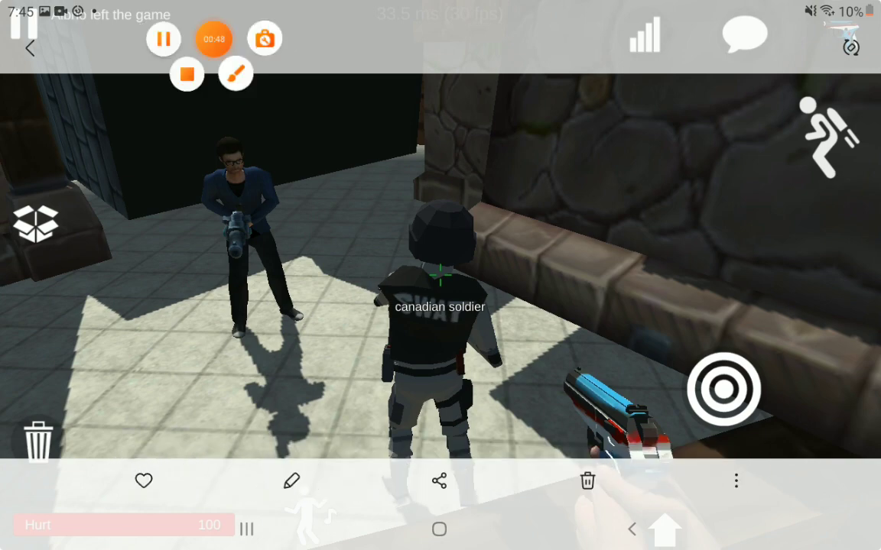
pyautogui.click(163, 39)
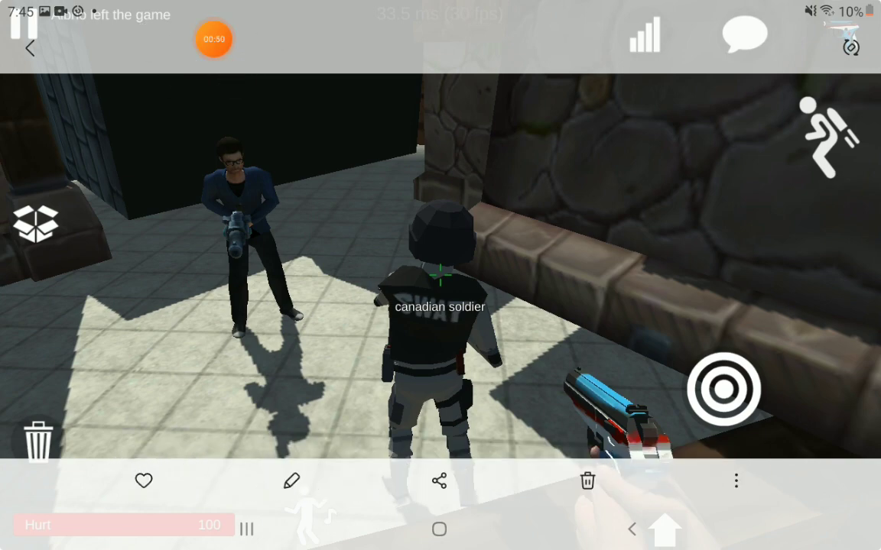